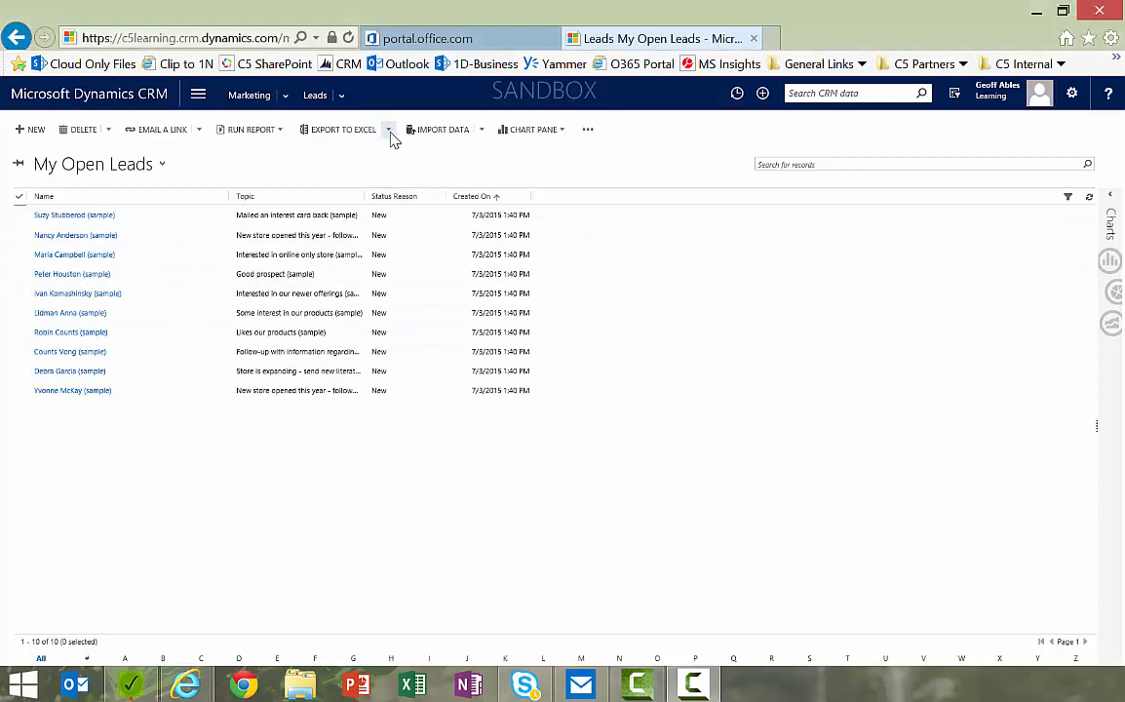
Open My Open Leads in Excel Online from the Export to Excel dropdown
click(386, 128)
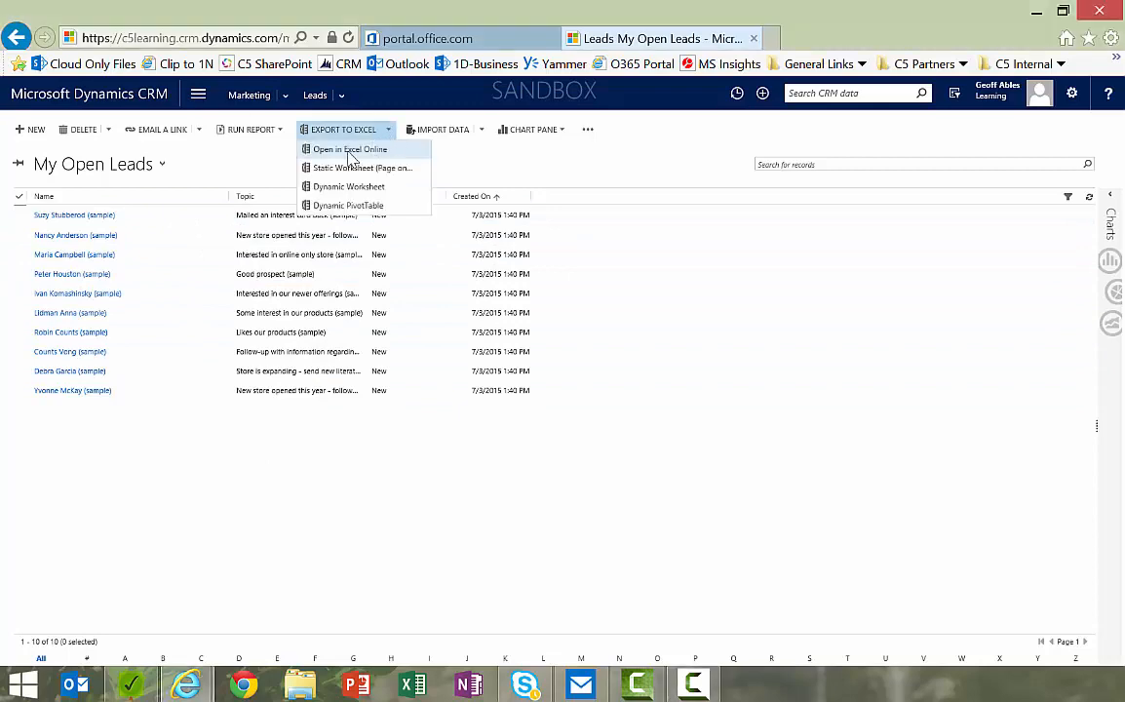
click(348, 148)
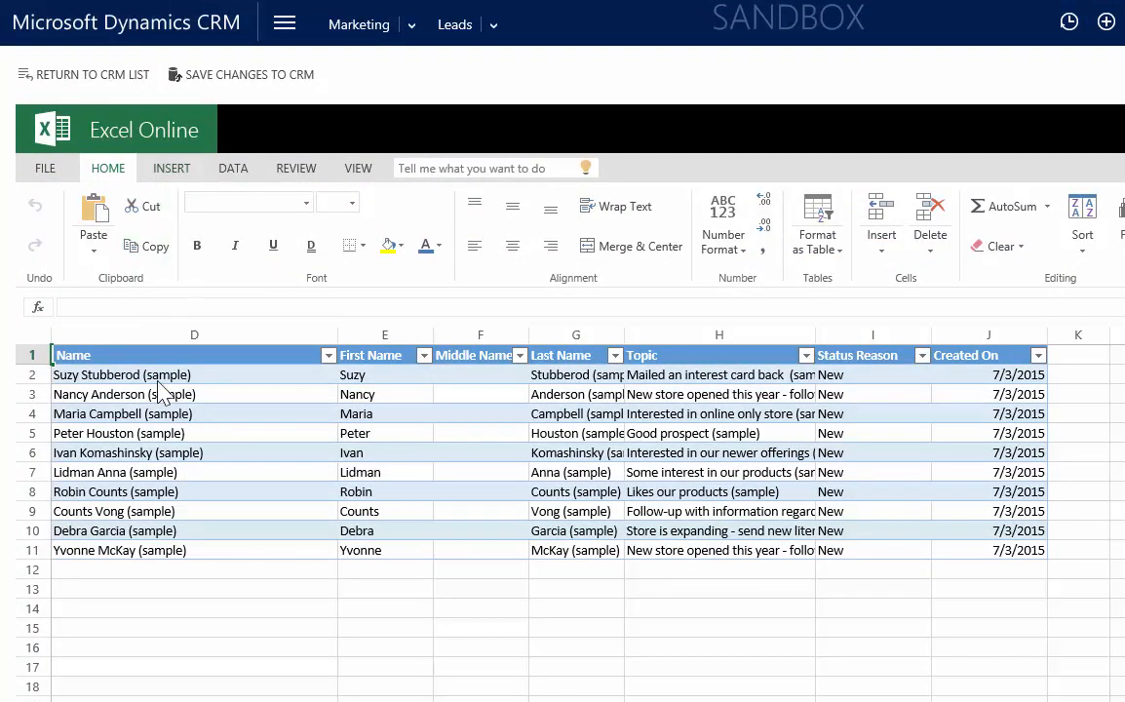
Select Suzy Stubberod's full name cell to delete ' (sample)'
click(120, 374)
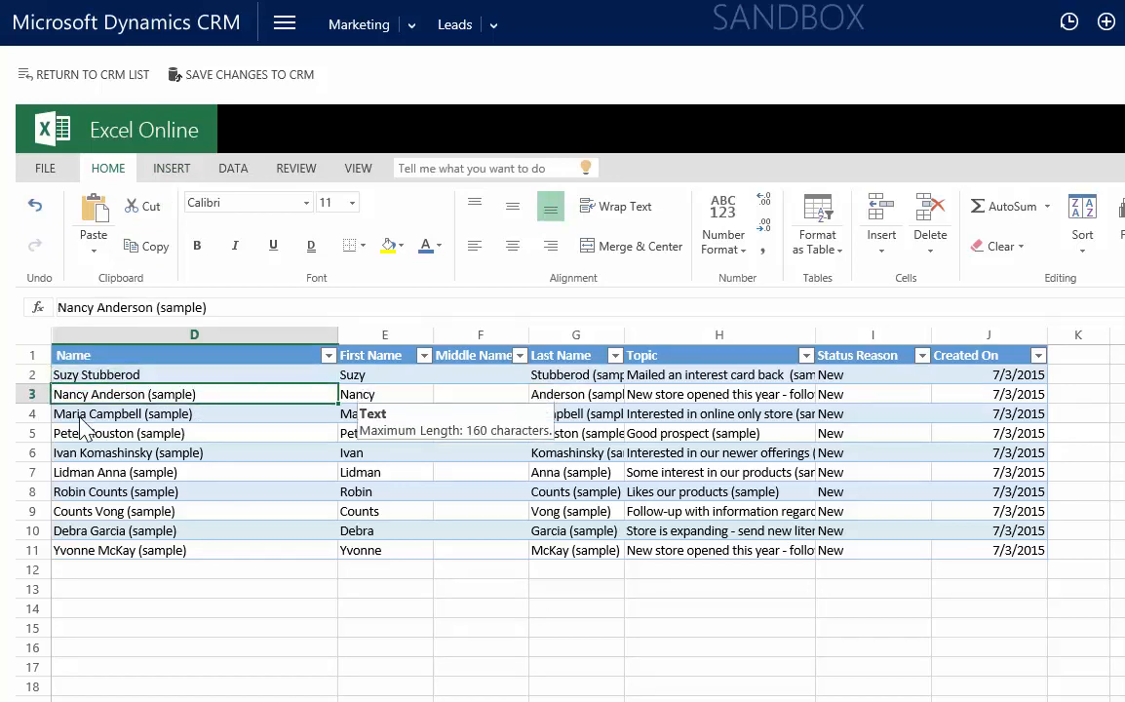
Delete ' (sample)' from the last names Stubberod, Anderson and Campbell
click(146, 414)
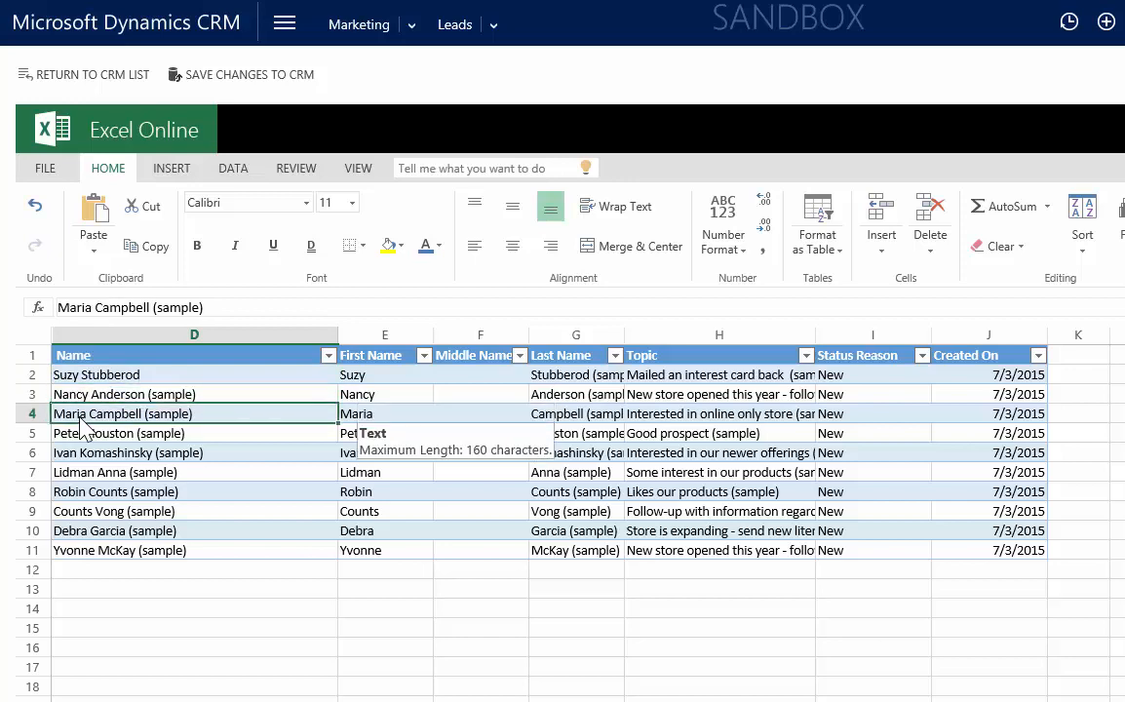
click(575, 374)
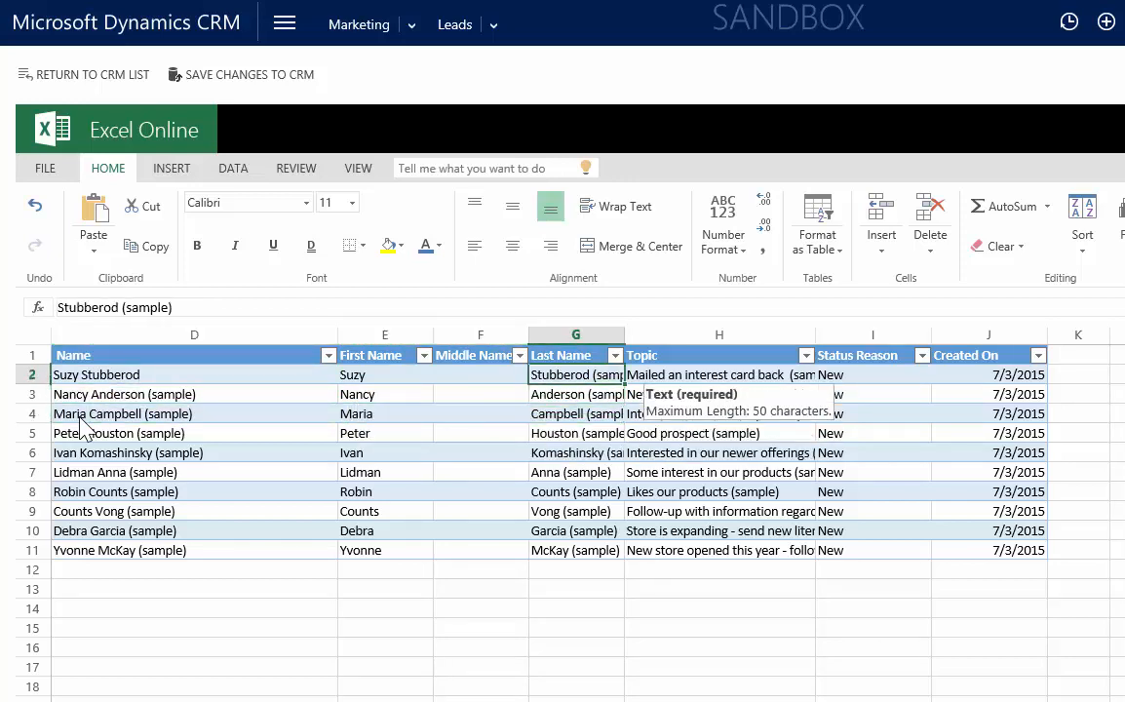
click(570, 394)
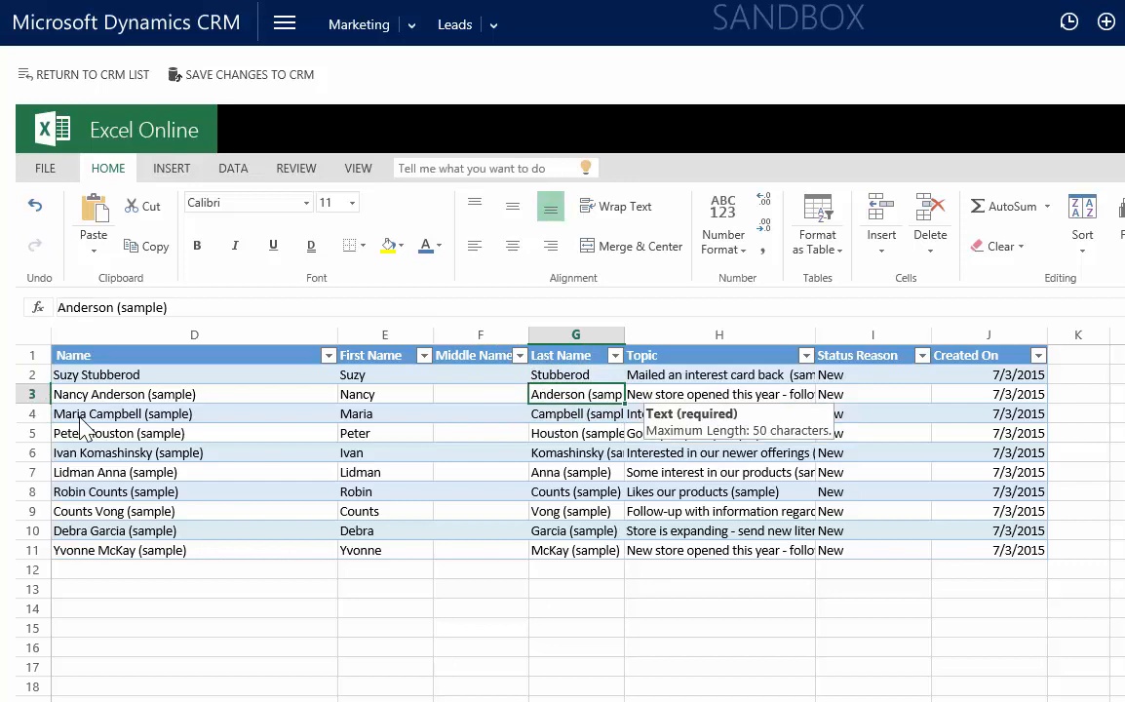
click(570, 413)
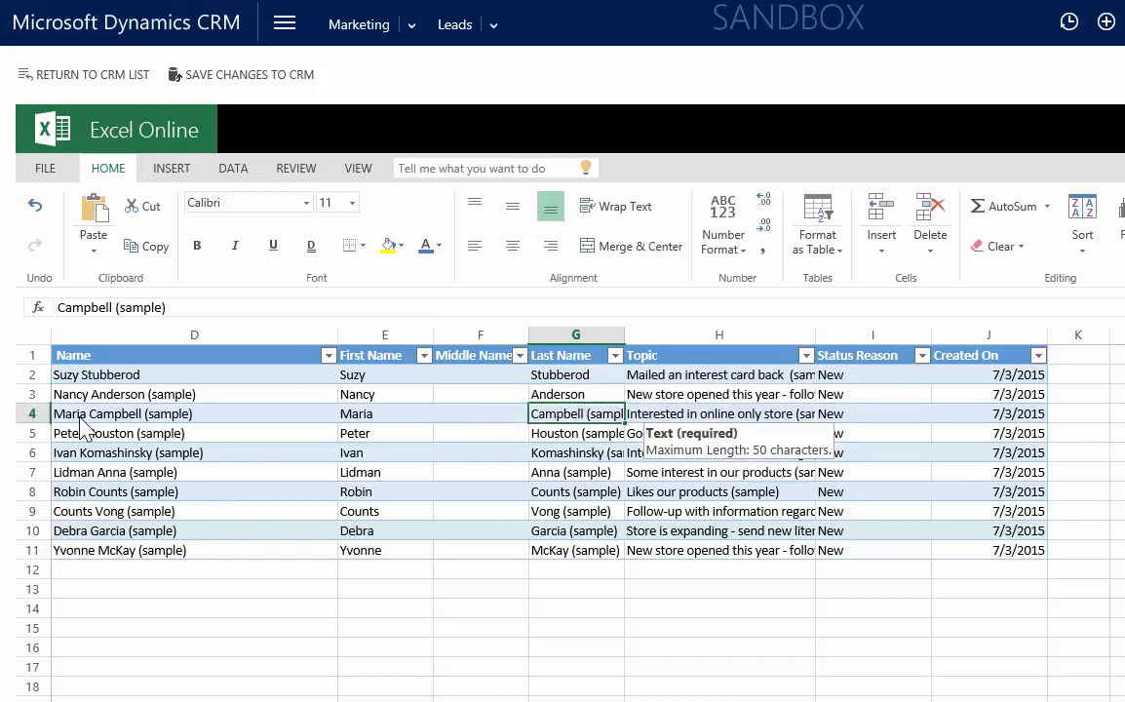
click(575, 433)
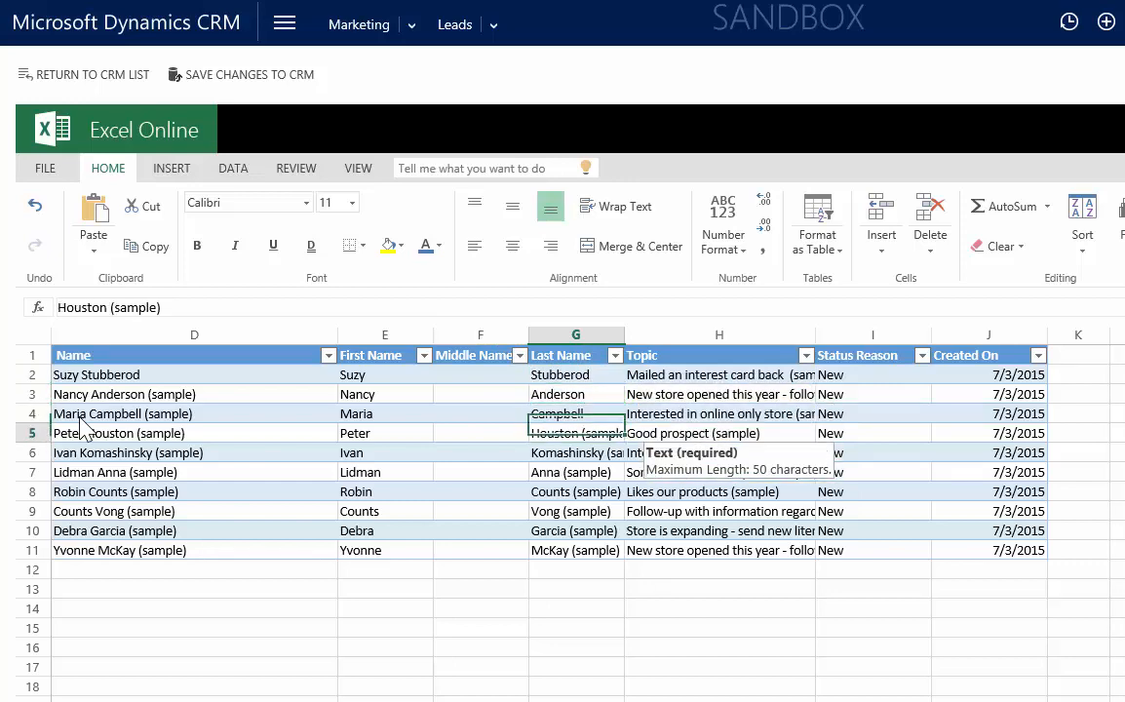
click(871, 413)
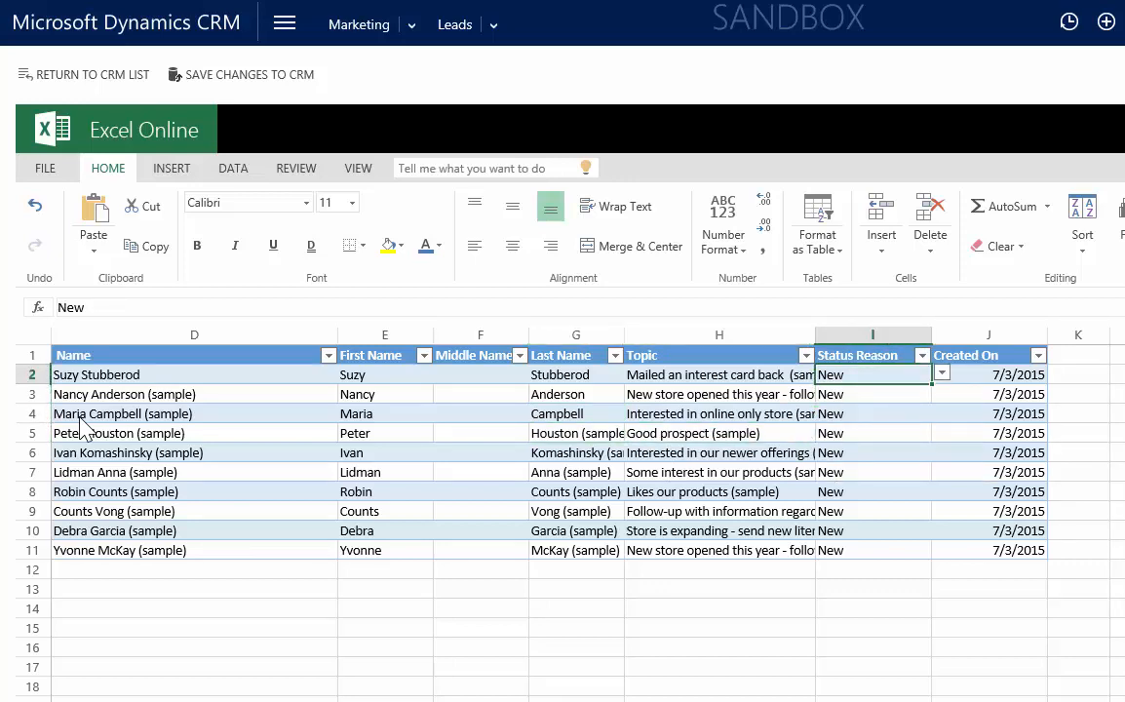
click(940, 373)
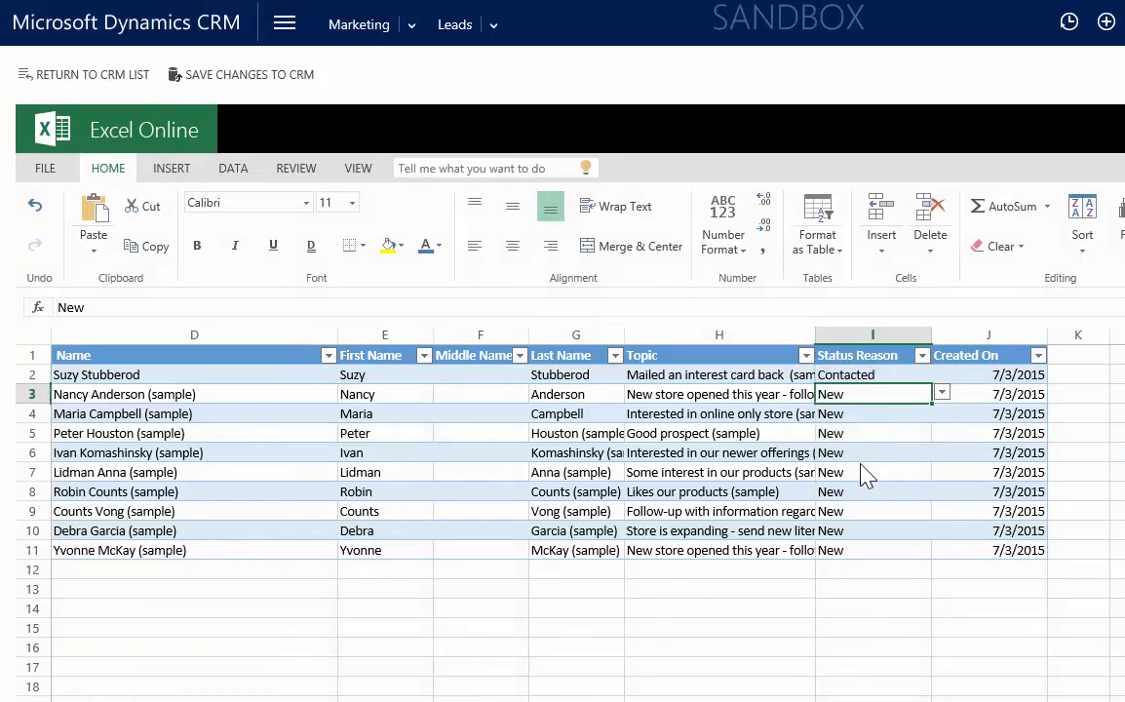
mouse_move(234, 117)
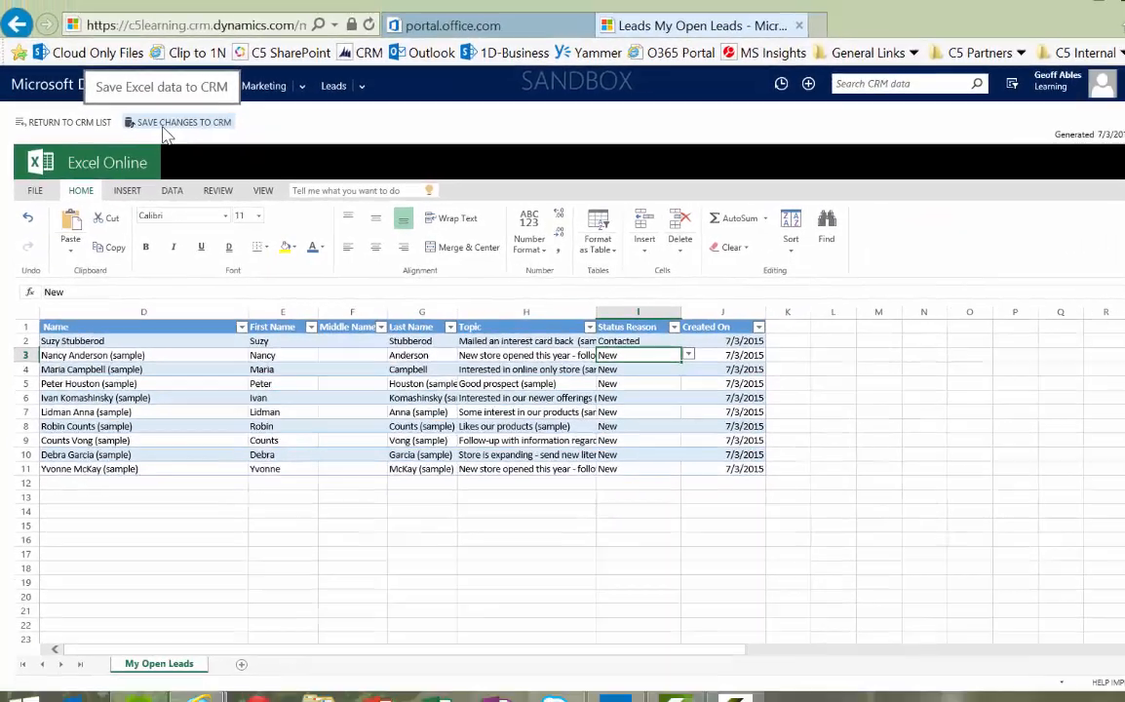
Save changes to CRM and close the Data Submitted for Import confirmation
click(185, 121)
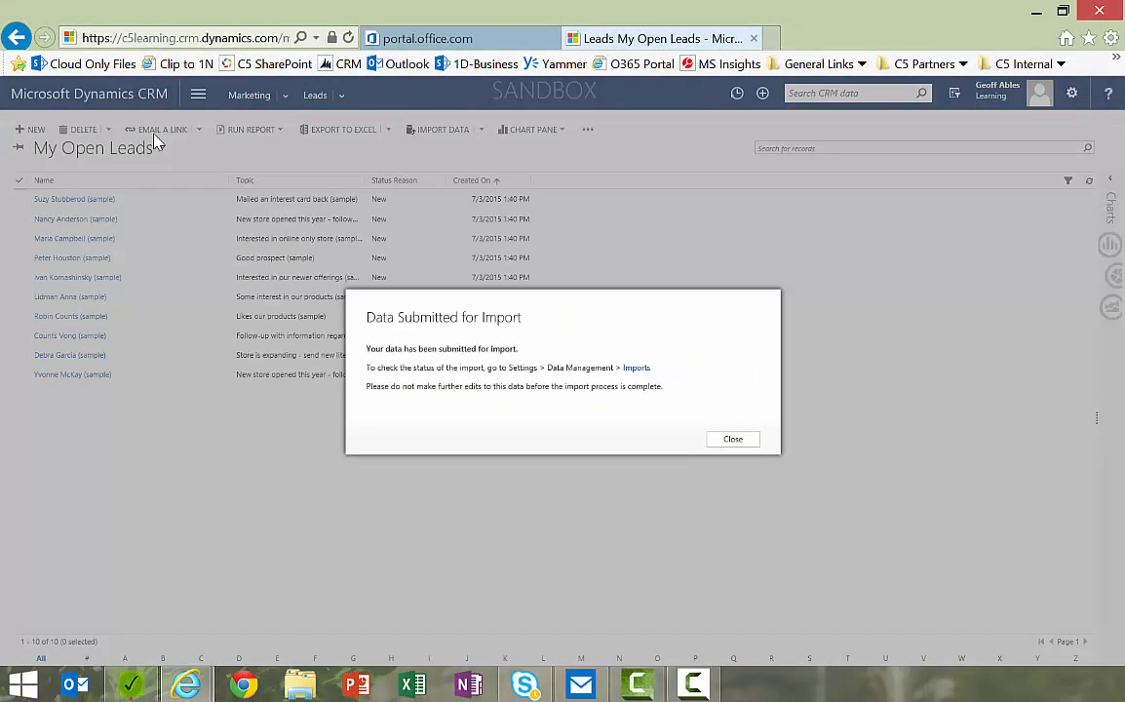
mouse_move(449, 360)
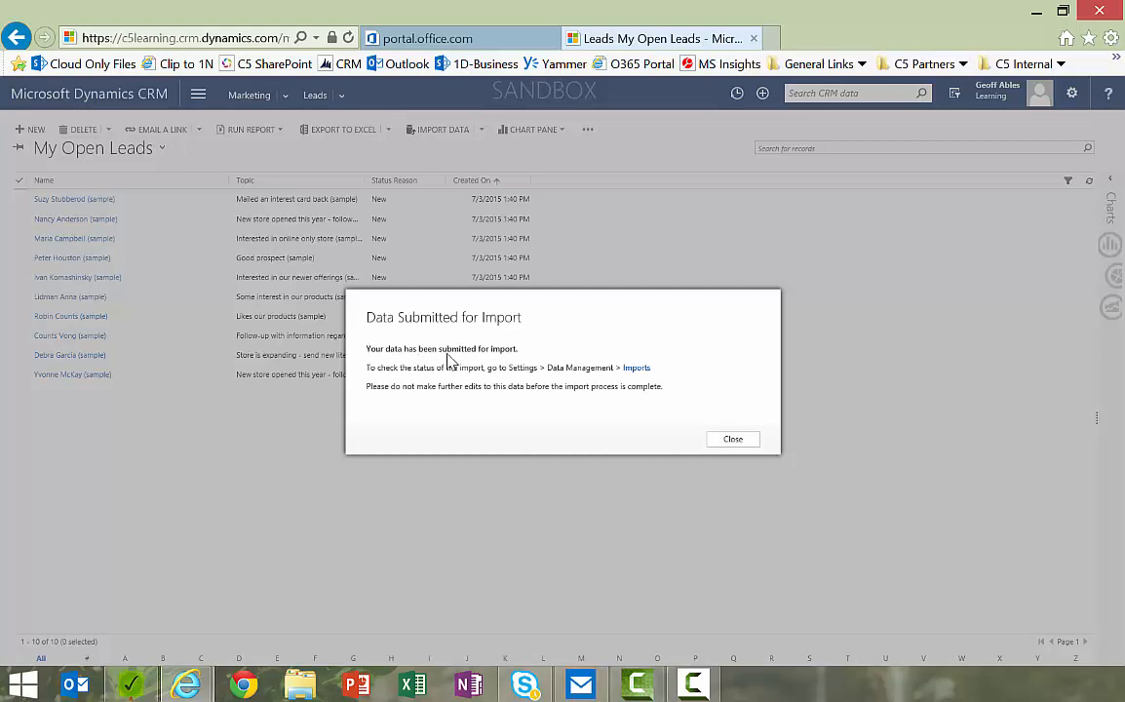
mouse_move(615, 371)
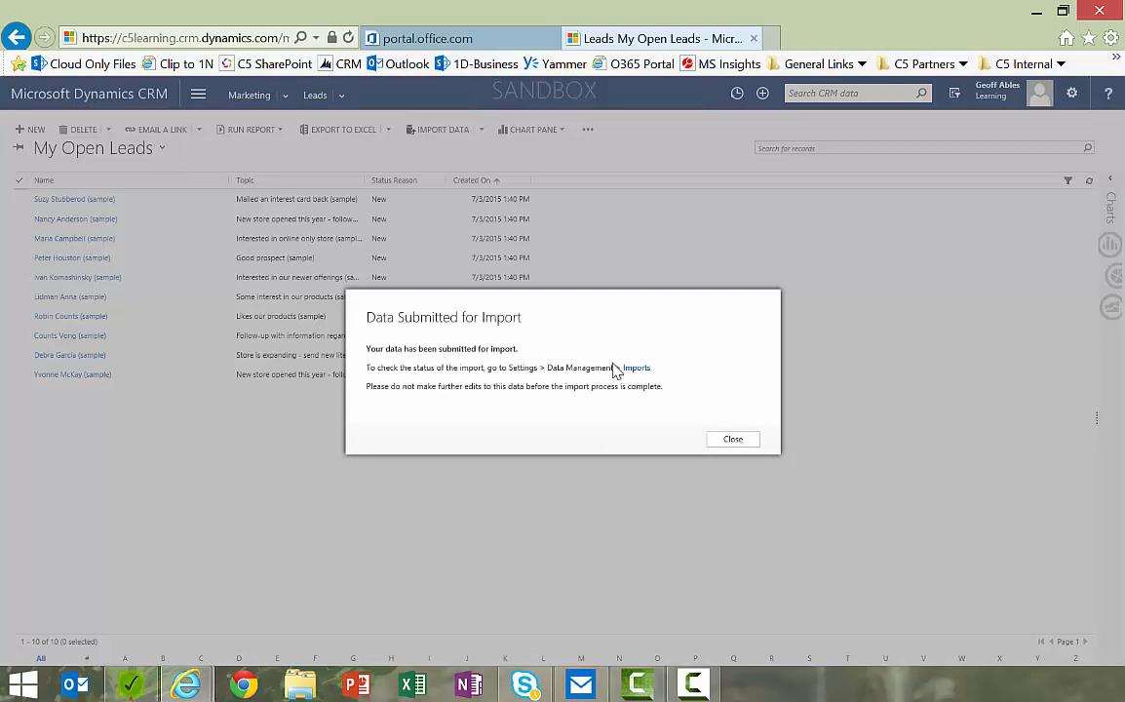
mouse_move(732, 438)
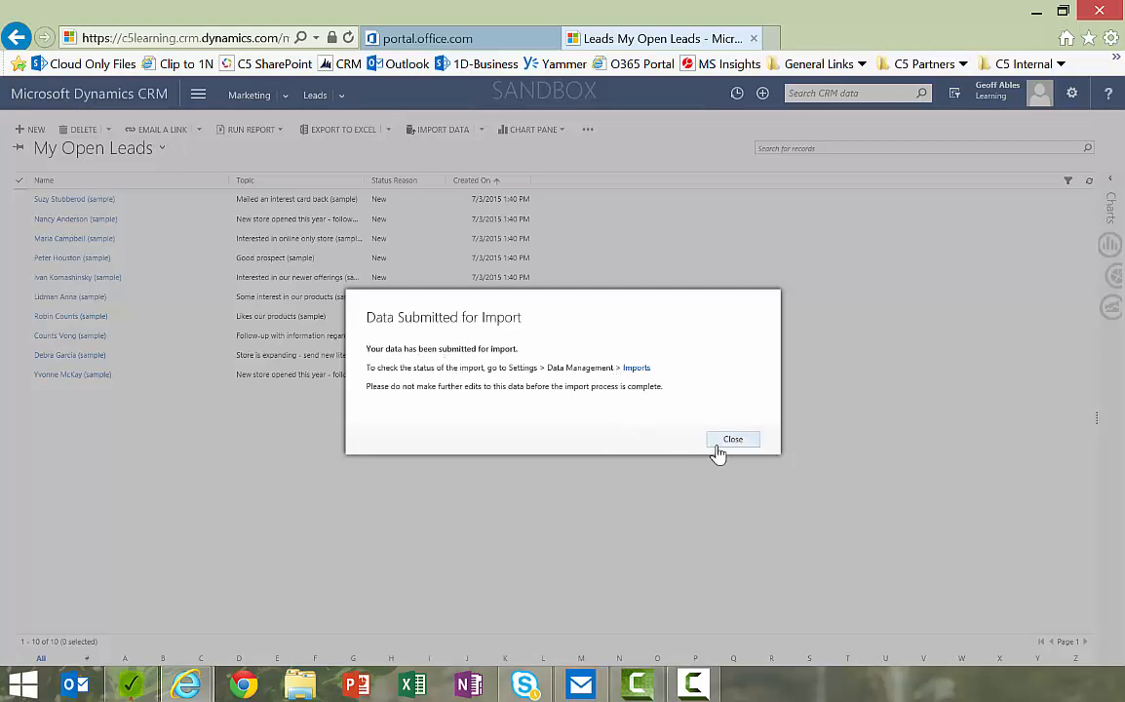
click(732, 439)
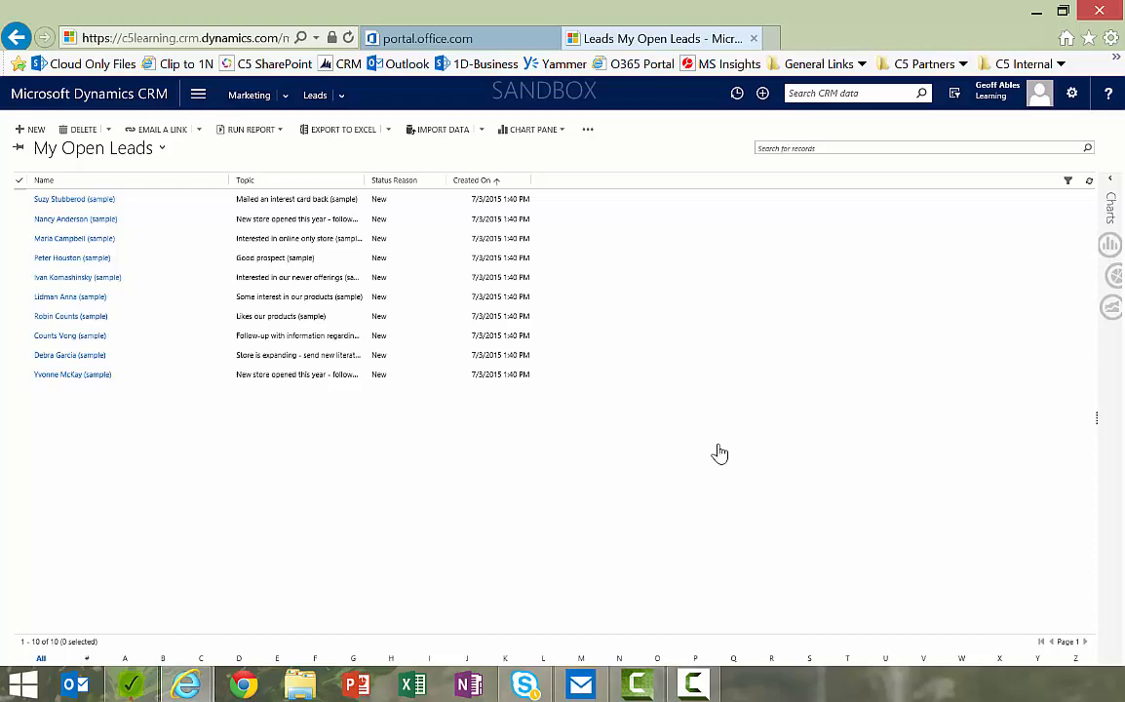